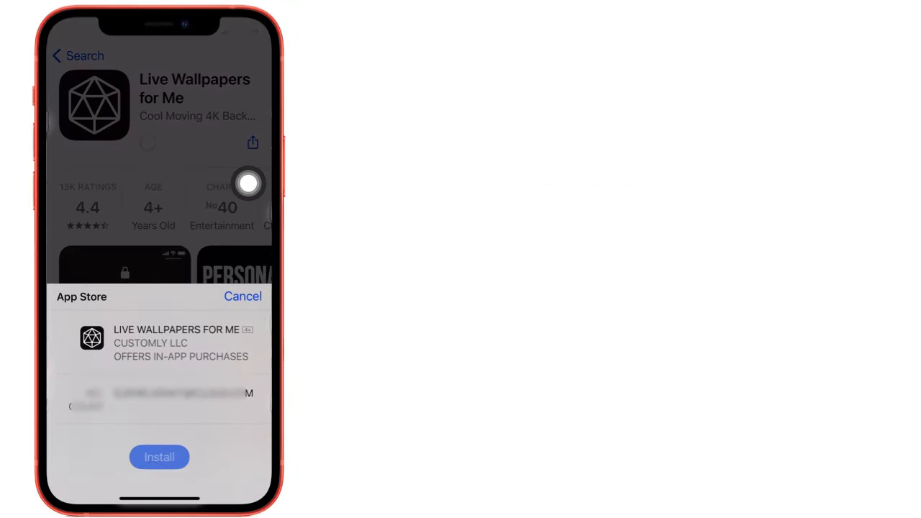
# Step: Start installing Live Wallpapers for Me from its App Store install sheet
pyautogui.click(159, 456)
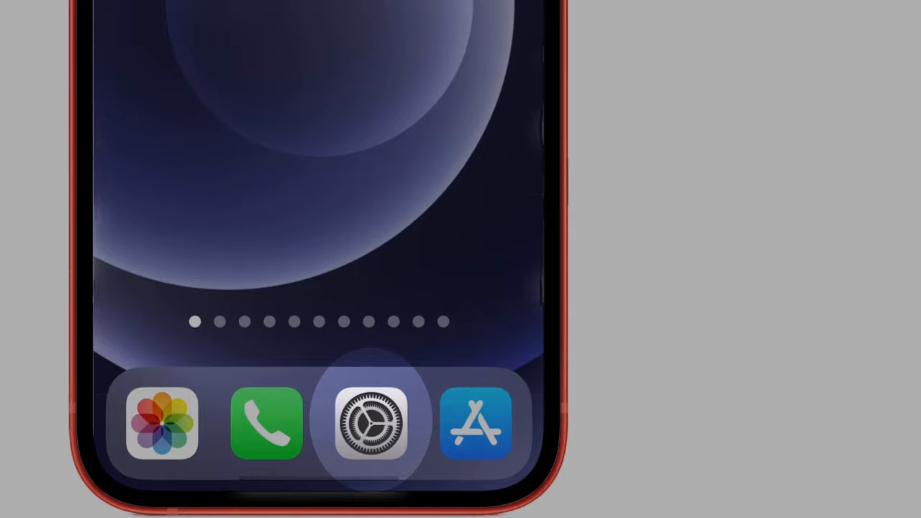
# Step: In Settings > Face ID & Passcode, toggle Face ID use for iTunes & App Store
pyautogui.click(372, 425)
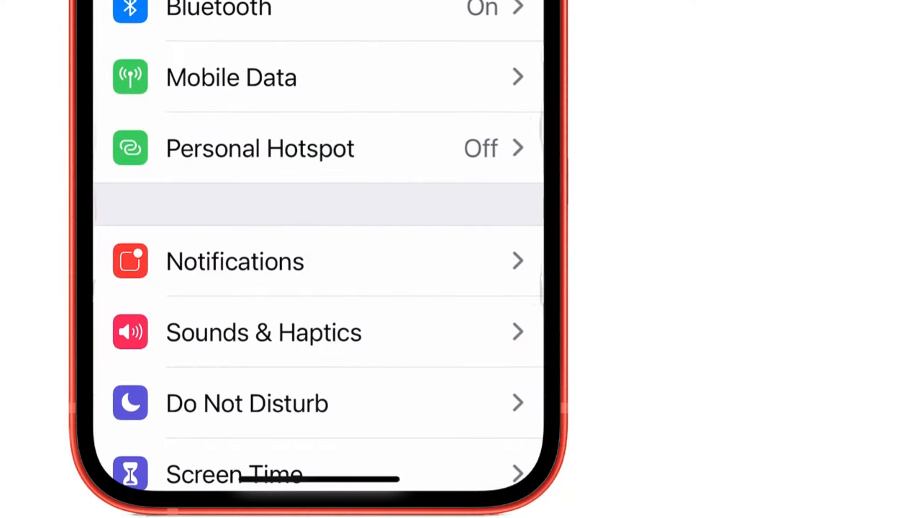
pyautogui.scroll(-3)
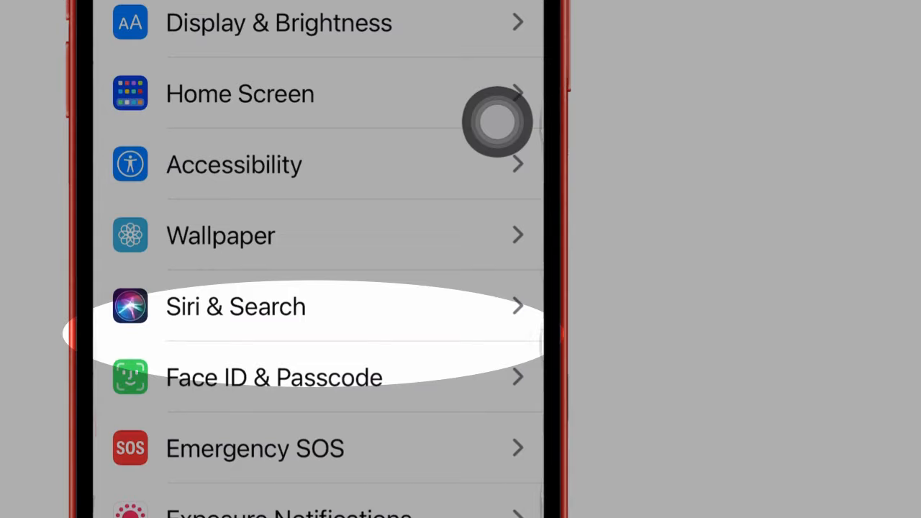
pyautogui.click(273, 377)
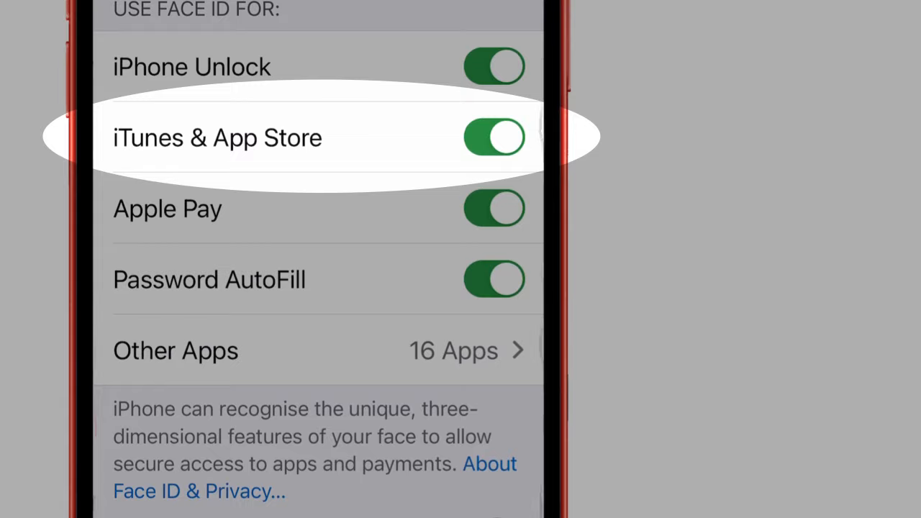
pyautogui.click(494, 138)
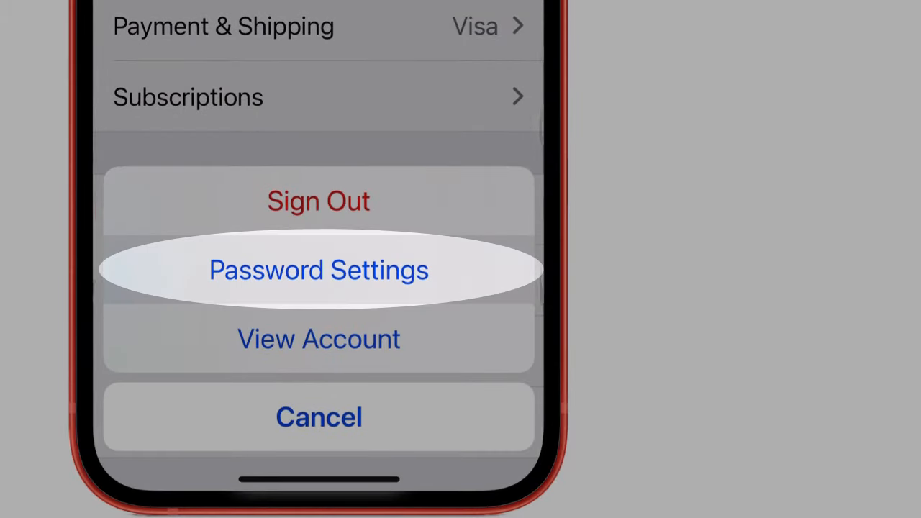
# Step: In the account's Password Settings, switch off Require Password for Free Downloads and confirm
pyautogui.click(318, 271)
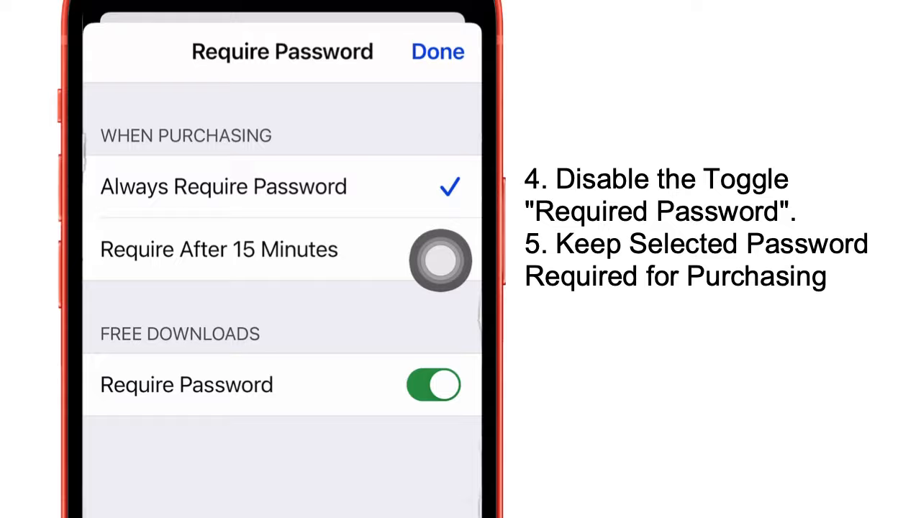
pyautogui.click(429, 384)
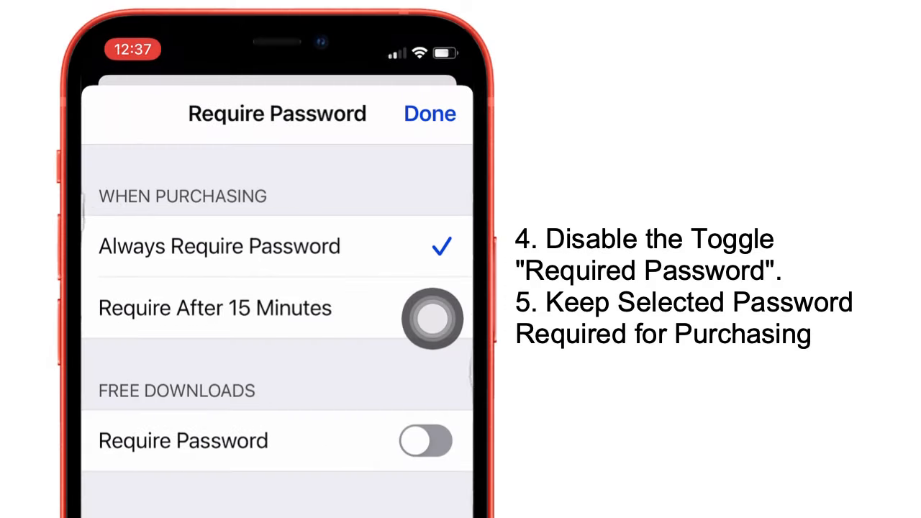
pyautogui.click(430, 114)
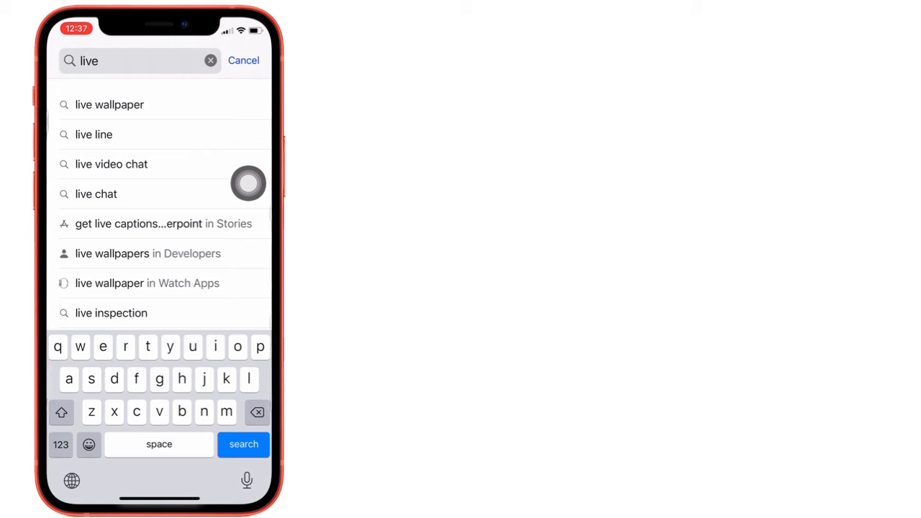
# Step: Search the App Store for live wallpaper and download Live Wallpapers for Me without a password prompt
pyautogui.click(109, 104)
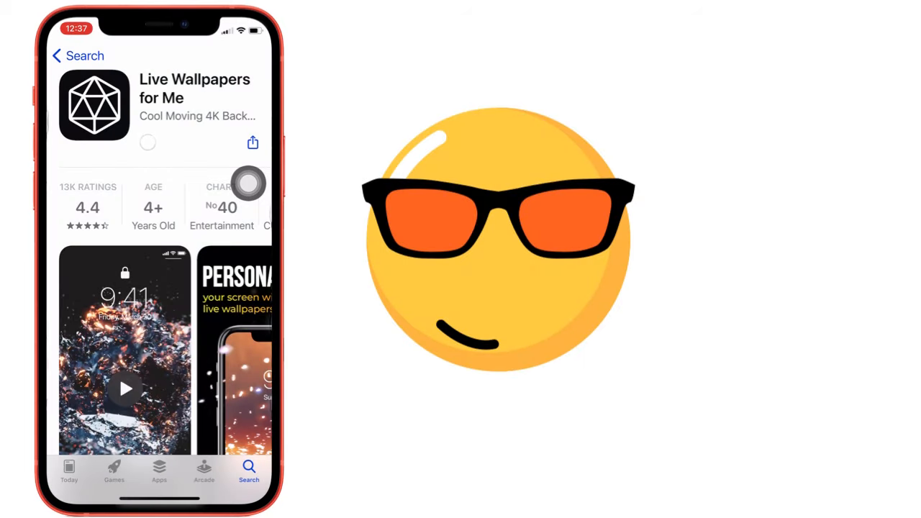
pyautogui.click(147, 143)
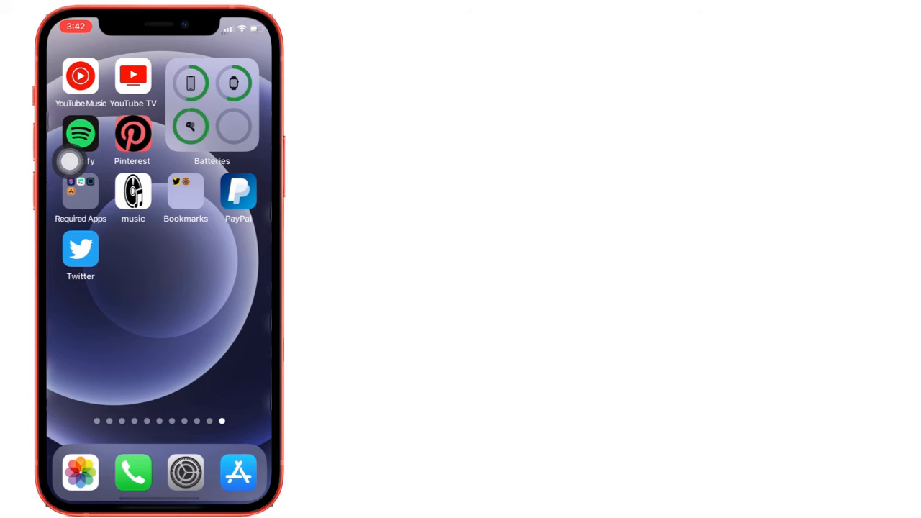
# Step: In Settings > General > Reset, choose Reset All Settings to reach the passcode prompt
pyautogui.click(186, 473)
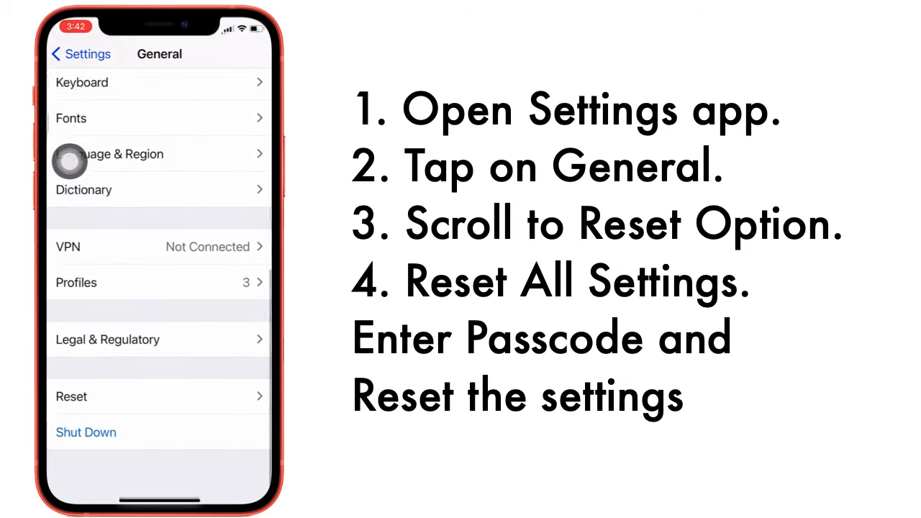
pyautogui.click(71, 397)
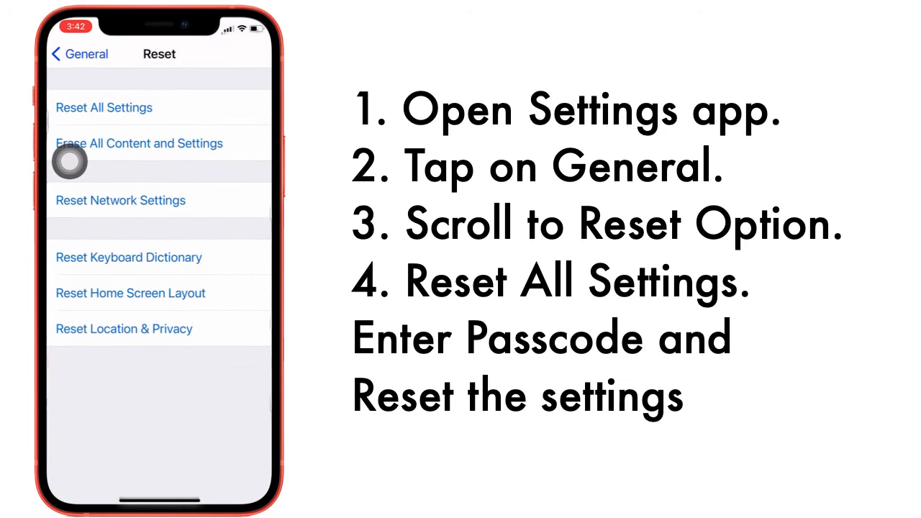
pyautogui.click(103, 108)
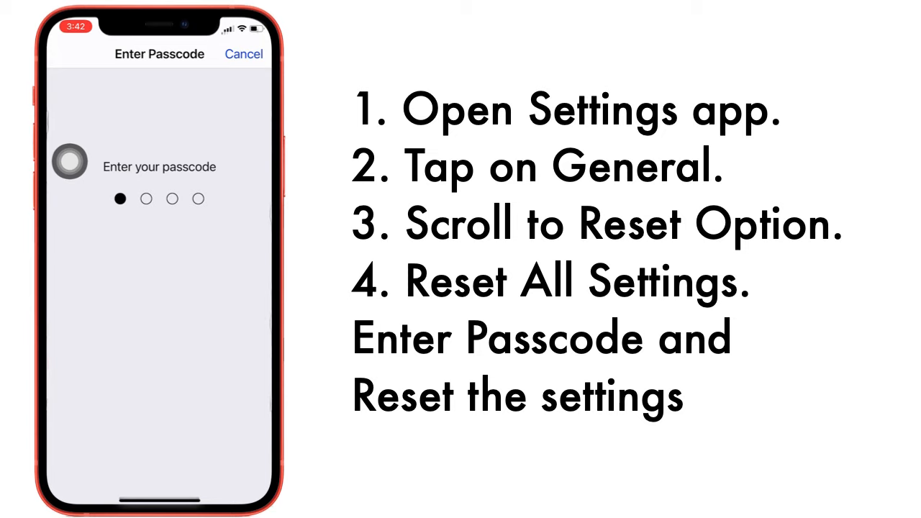